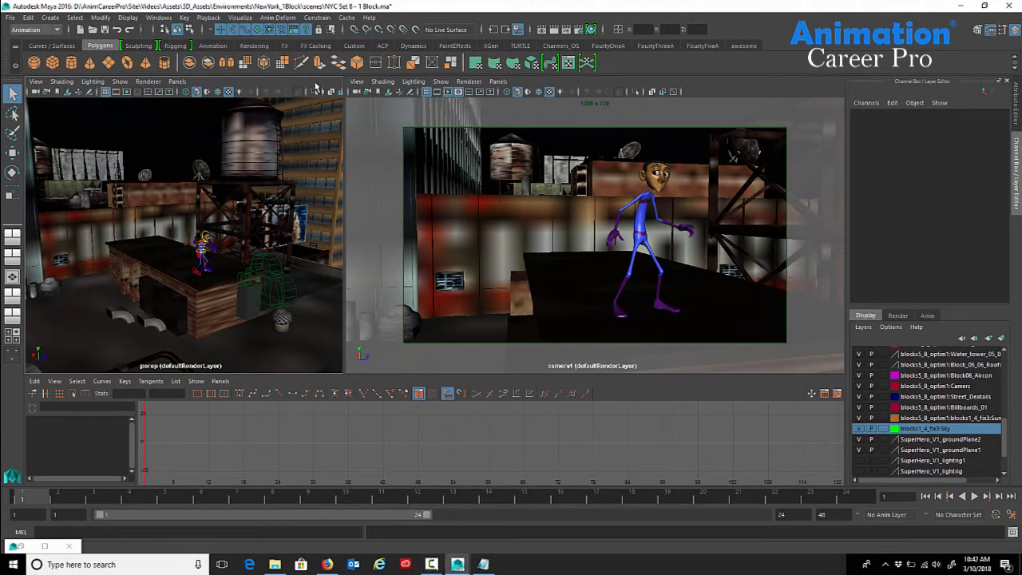
- Maximize the perspective view of the New York rooftop set to a single panel
key("shift+i")
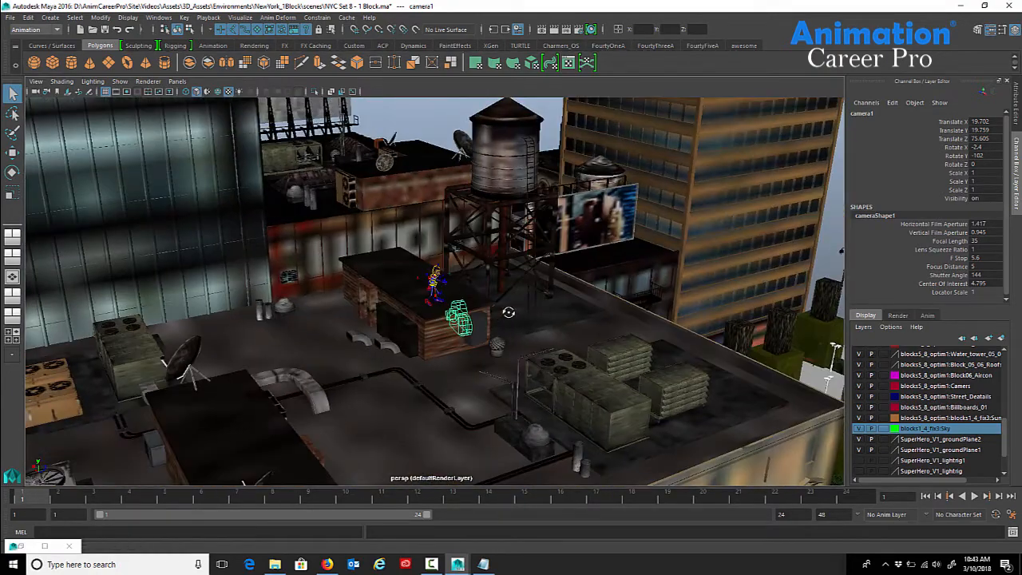
- Dolly and orbit the perspective camera in toward the character on the rooftop
left_click_drag(508, 311, 476, 278)
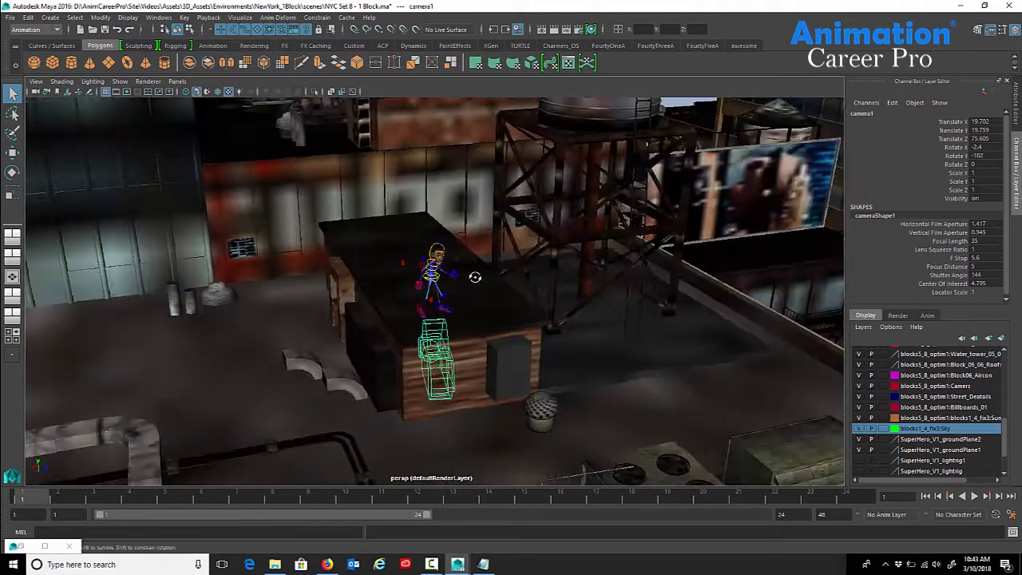
left_click_drag(476, 278, 628, 310)
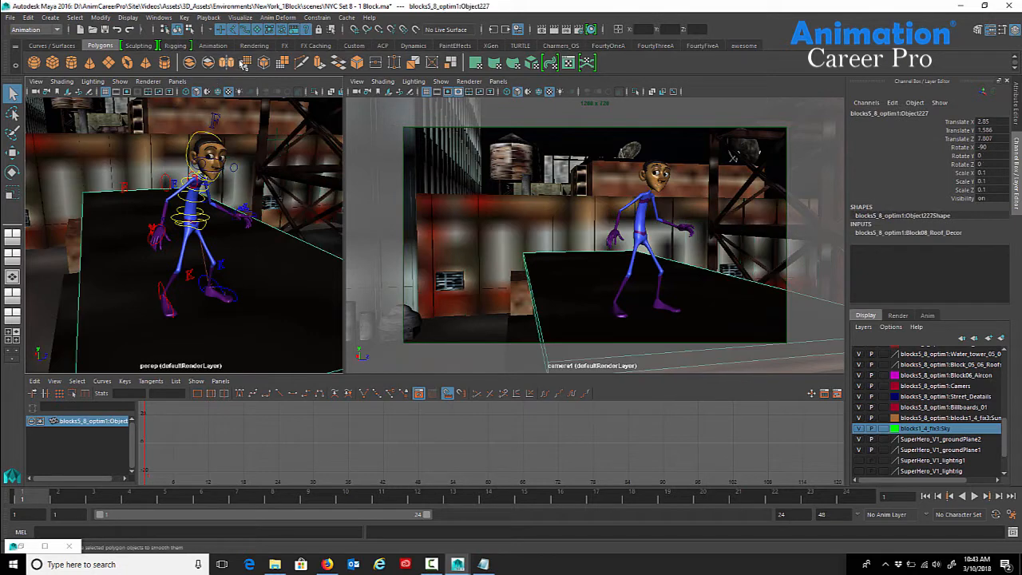
mouse_move(236, 170)
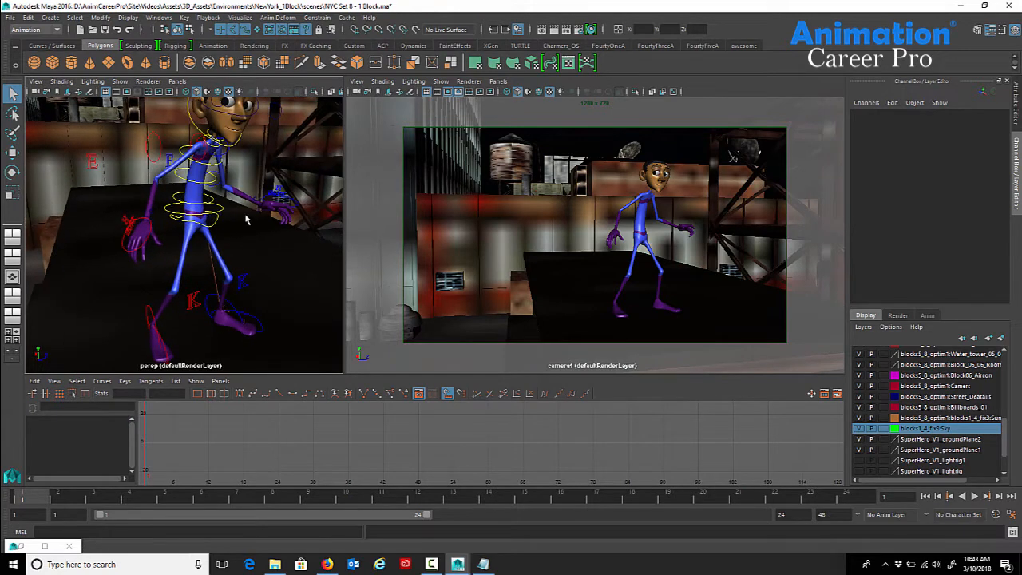
- Select the character's upper body control and frame its body closely in the persp panel
left_click(239, 231)
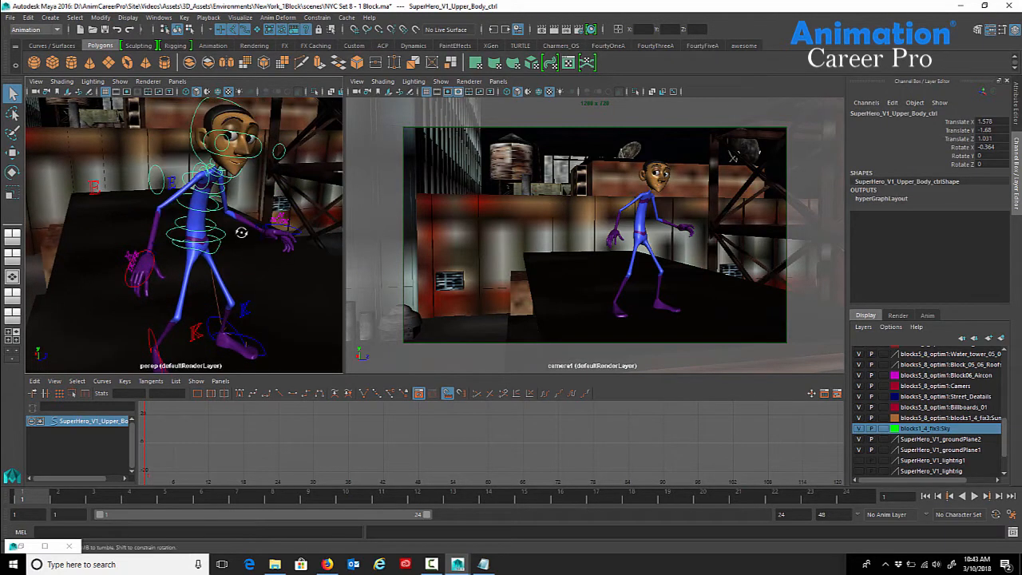
left_click_drag(224, 232, 320, 231)
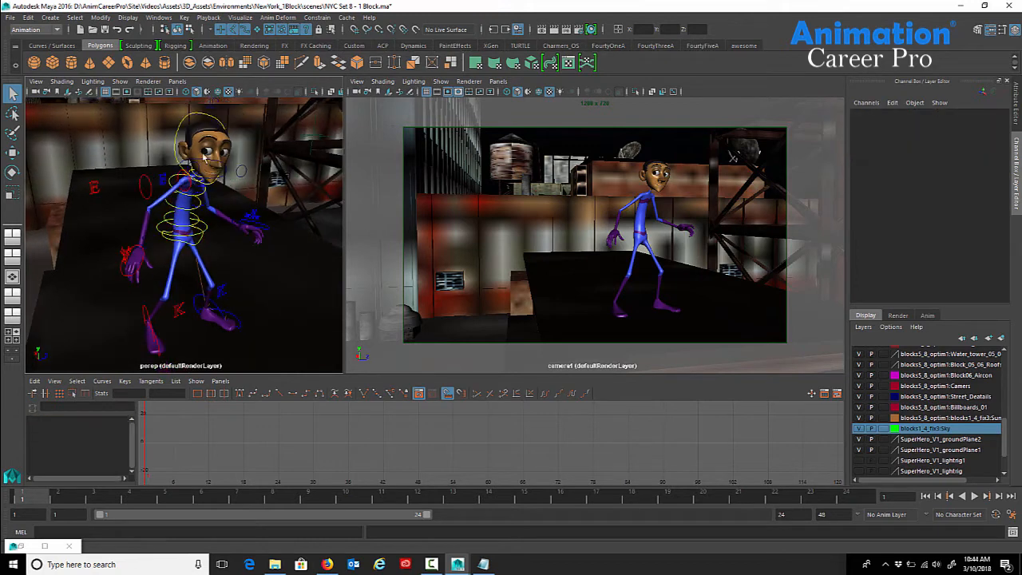
- Select the entire character rig through its master control
left_click(432, 424)
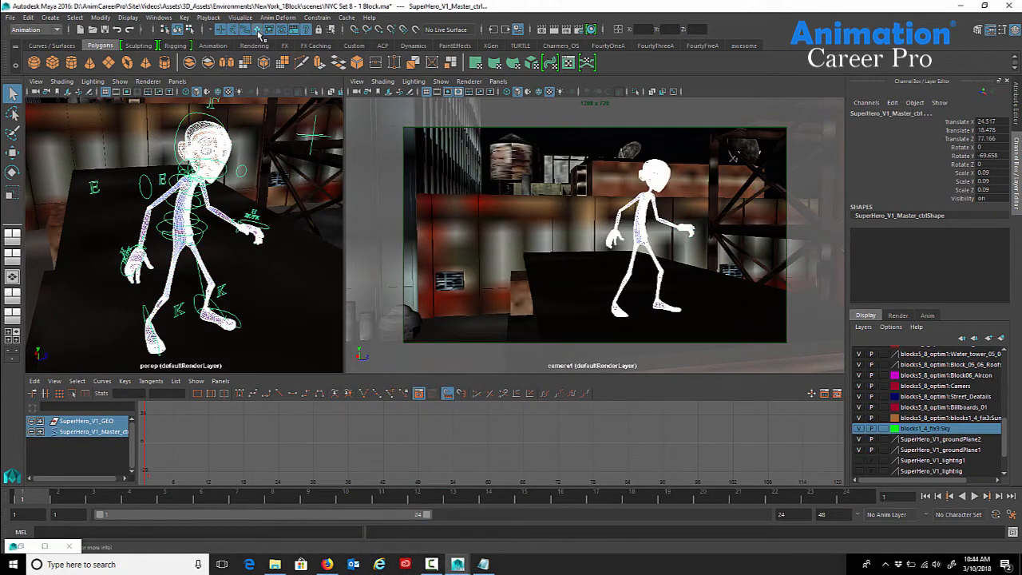
mouse_move(125, 184)
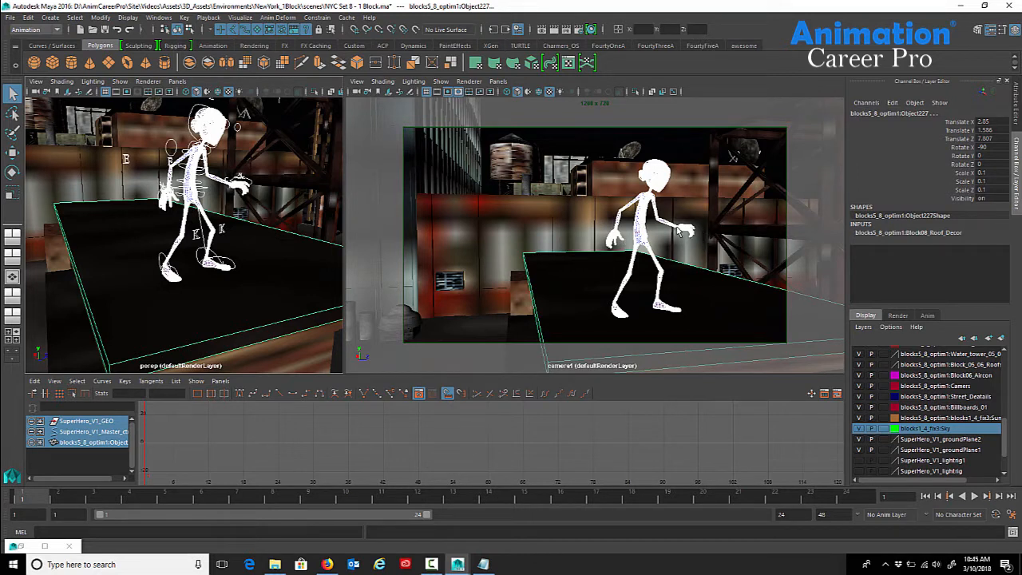
mouse_move(677, 236)
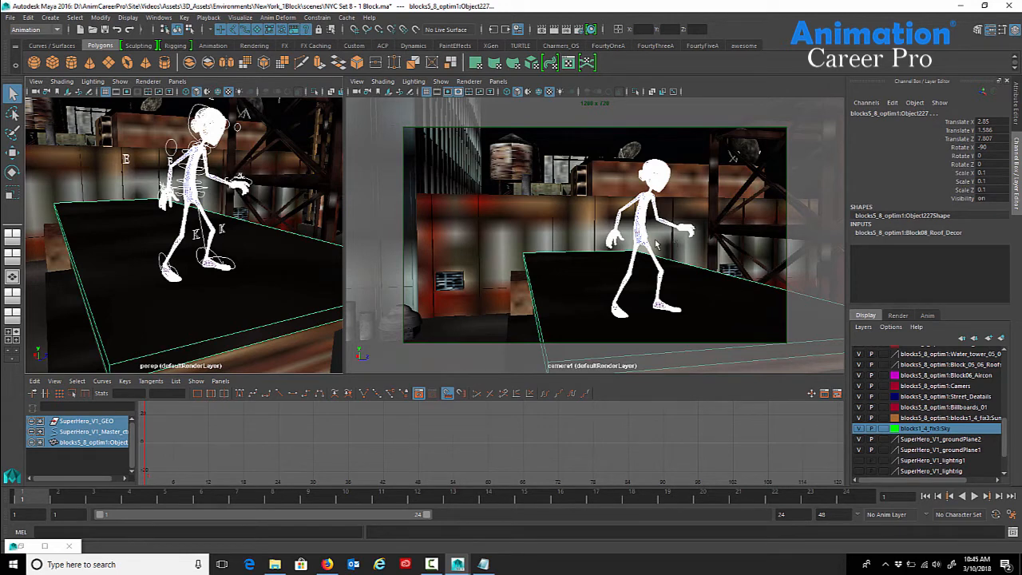
mouse_move(503, 278)
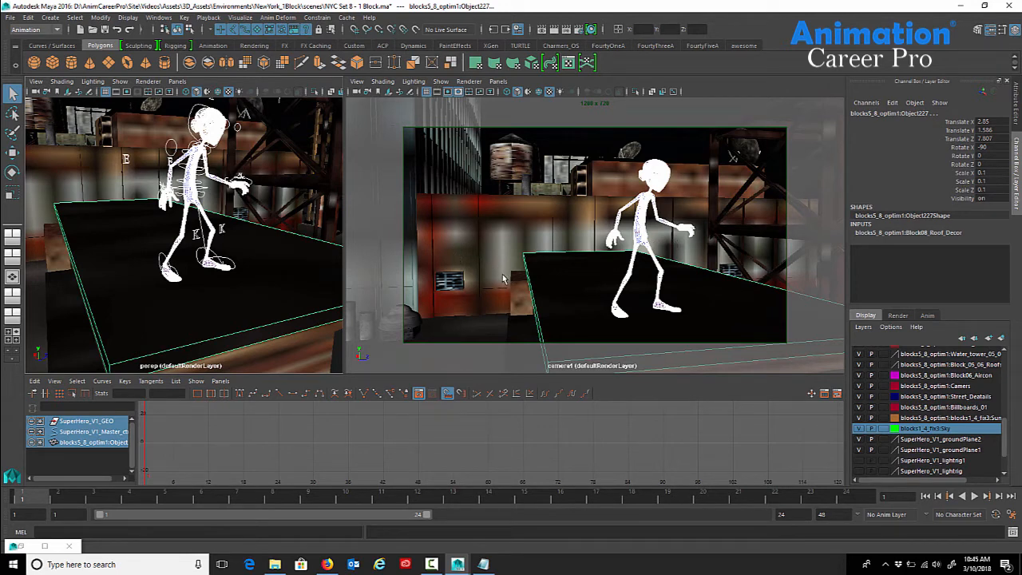
- Isolate the character and its floor piece in both camera1 and persp views with Shift+I
key("shift+i")
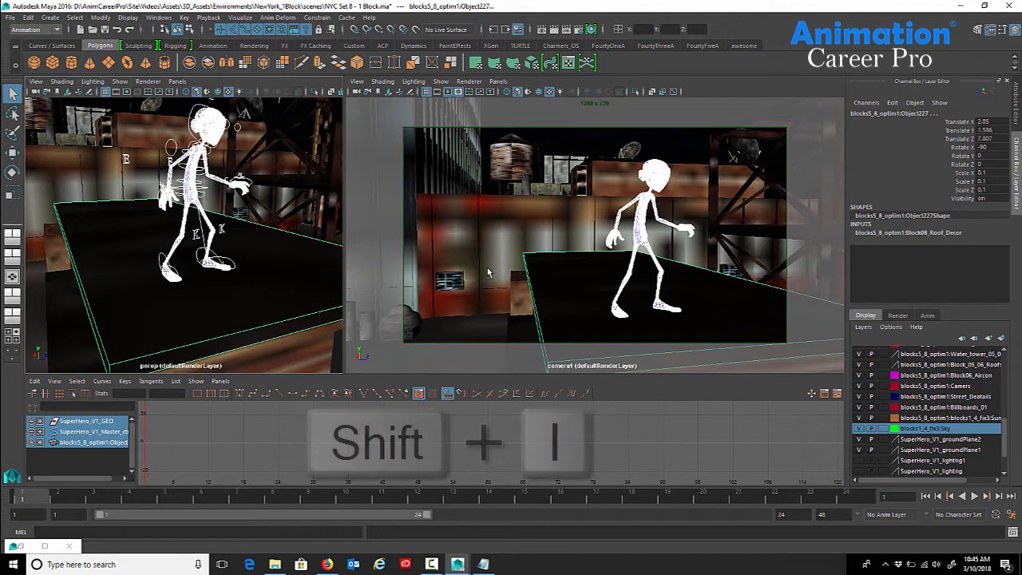
key("shift+i")
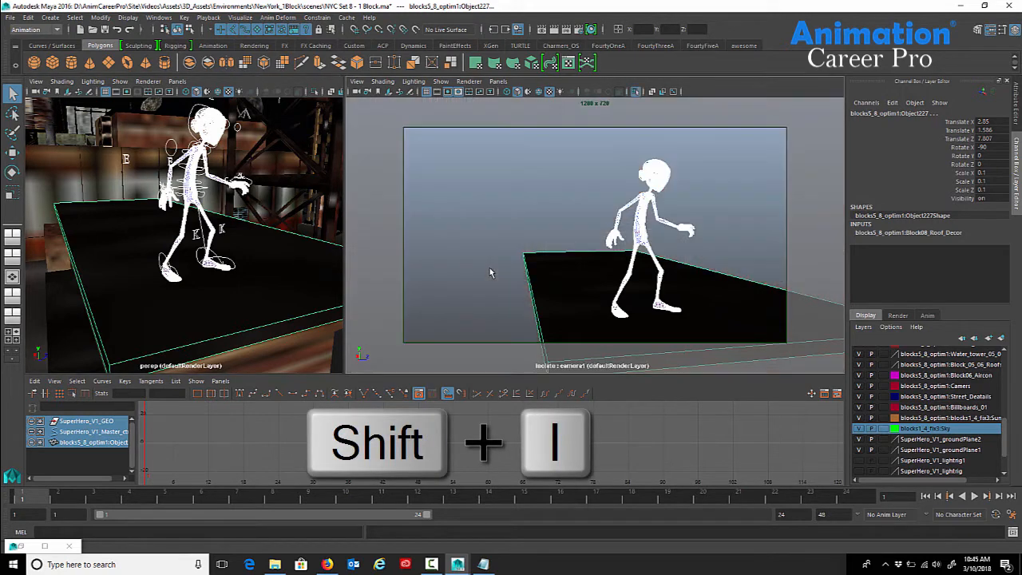
key("shift+i")
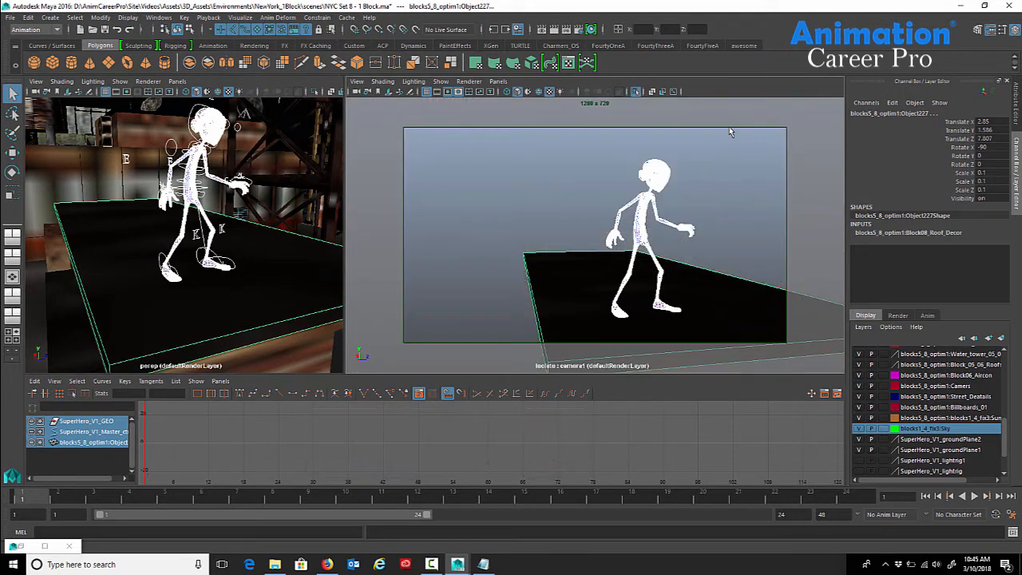
mouse_move(281, 99)
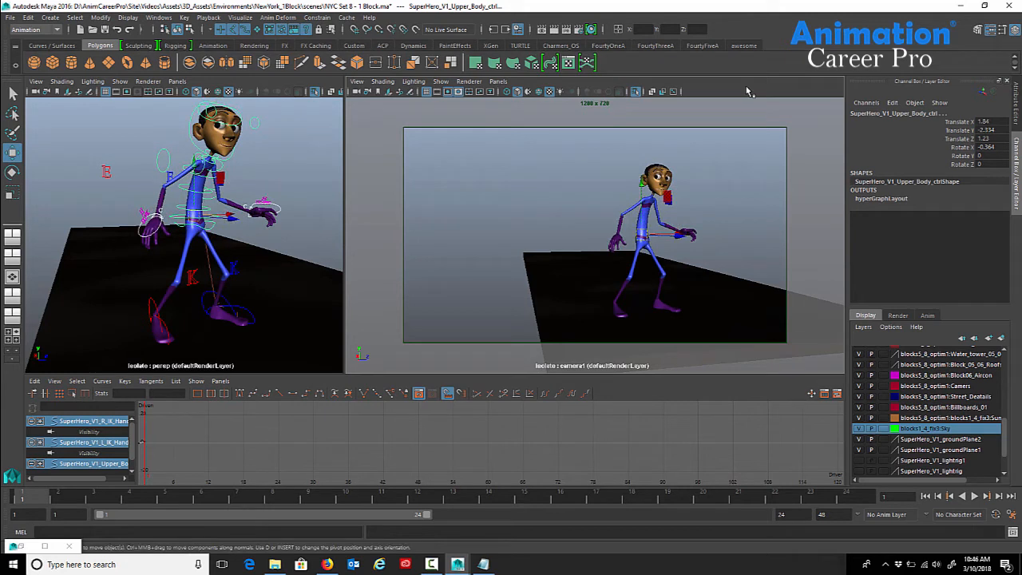
mouse_move(169, 519)
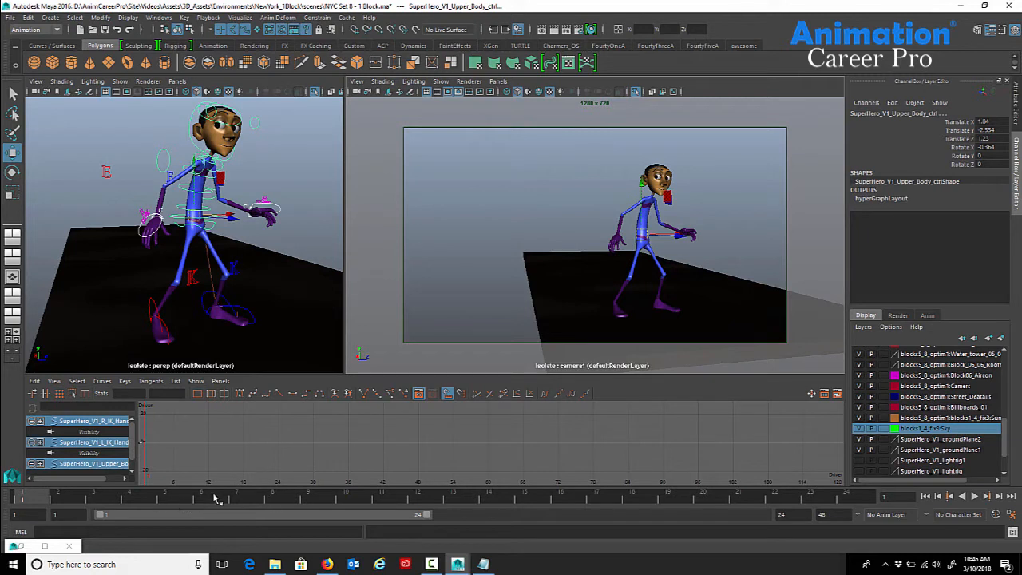
mouse_move(683, 185)
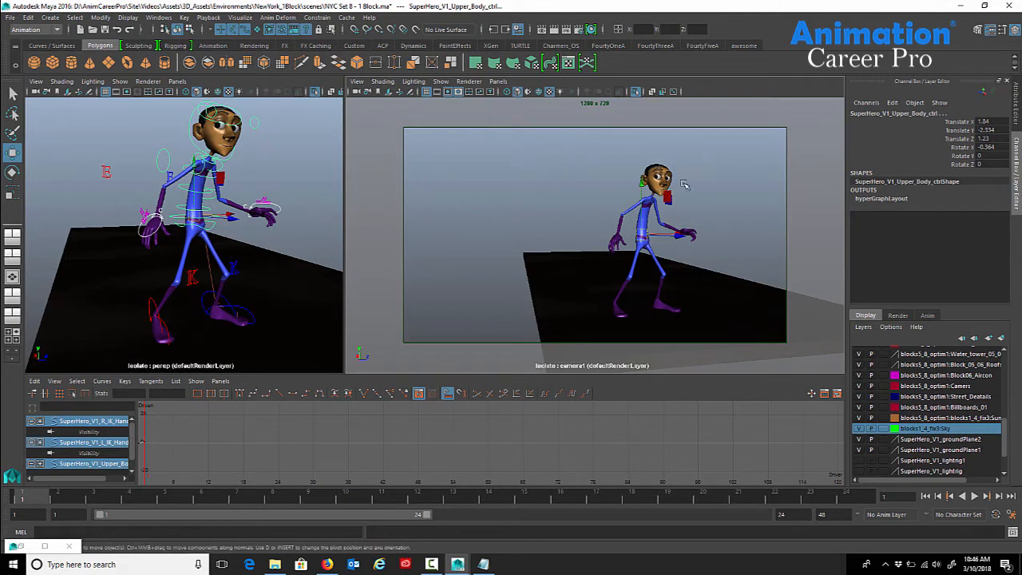
mouse_move(575, 224)
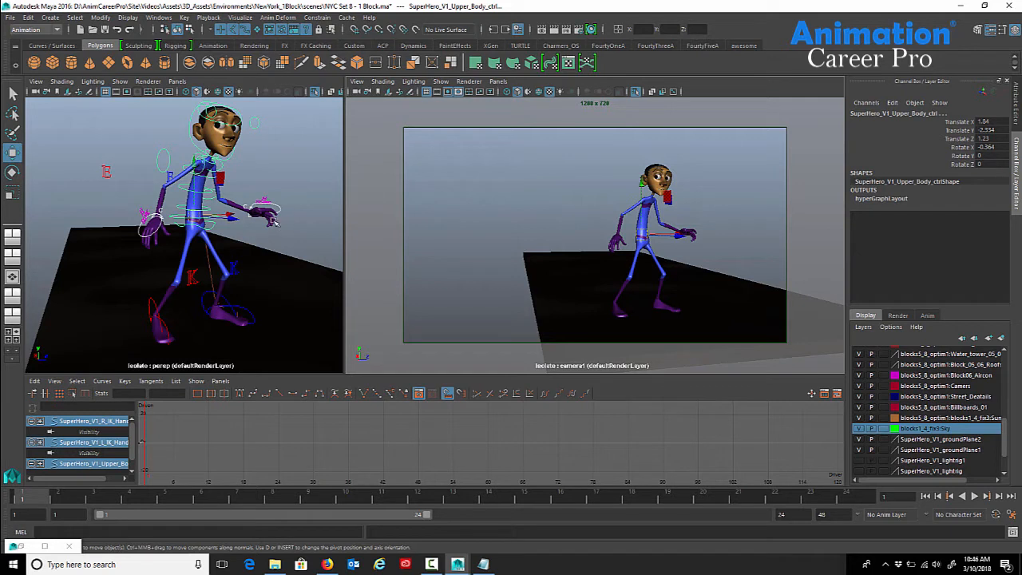
left_click(119, 80)
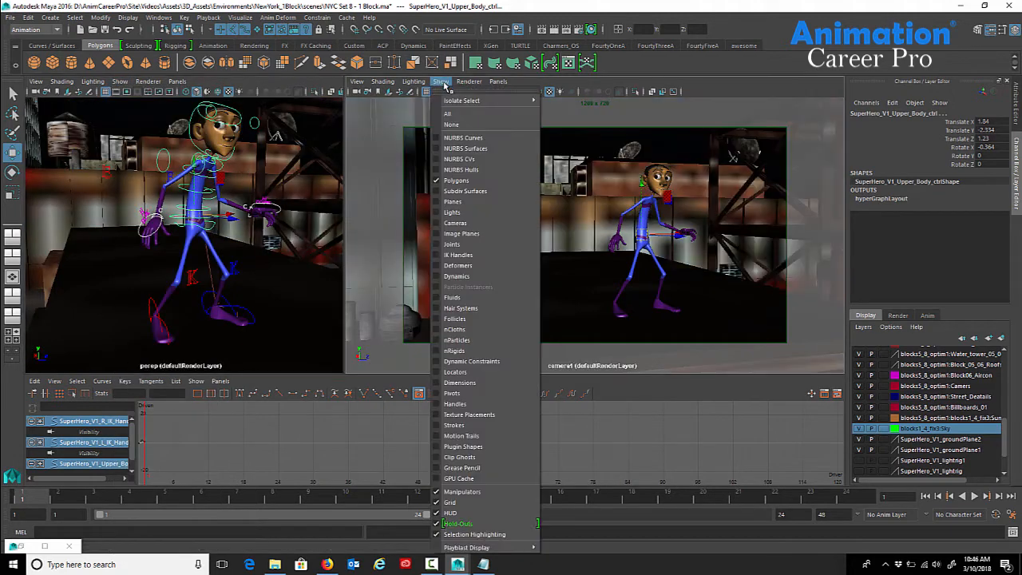
mouse_move(461, 99)
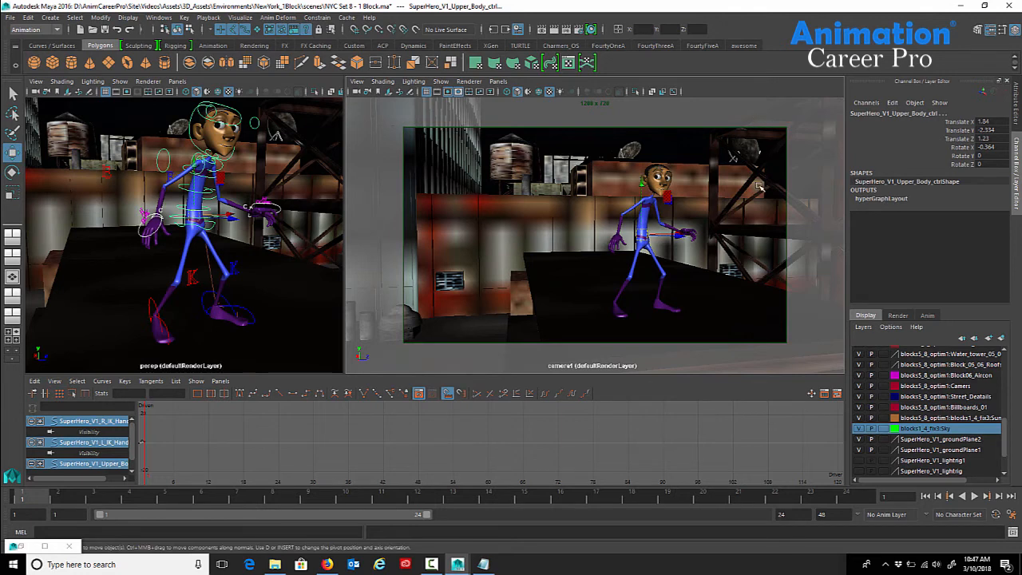
mouse_move(769, 91)
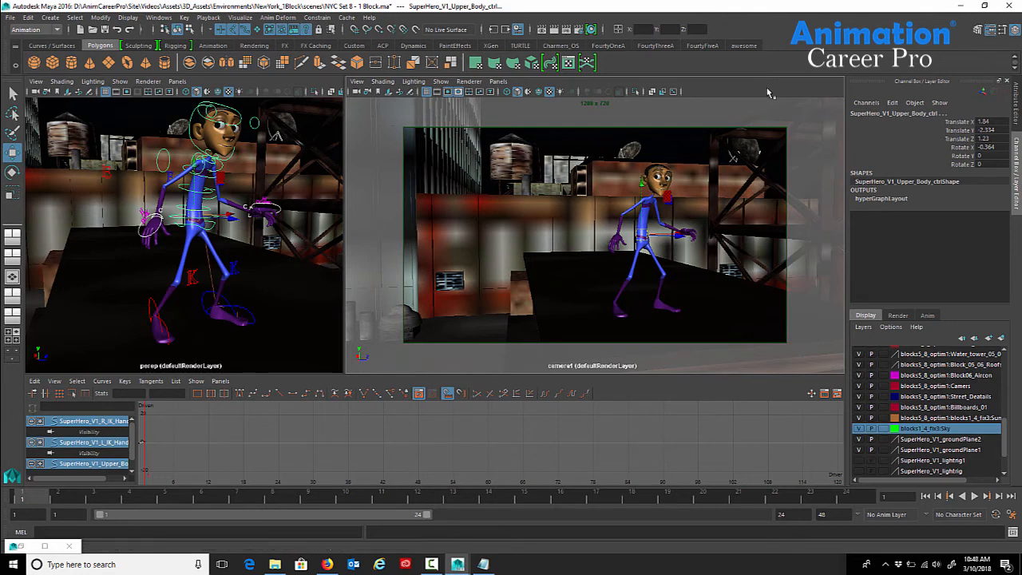